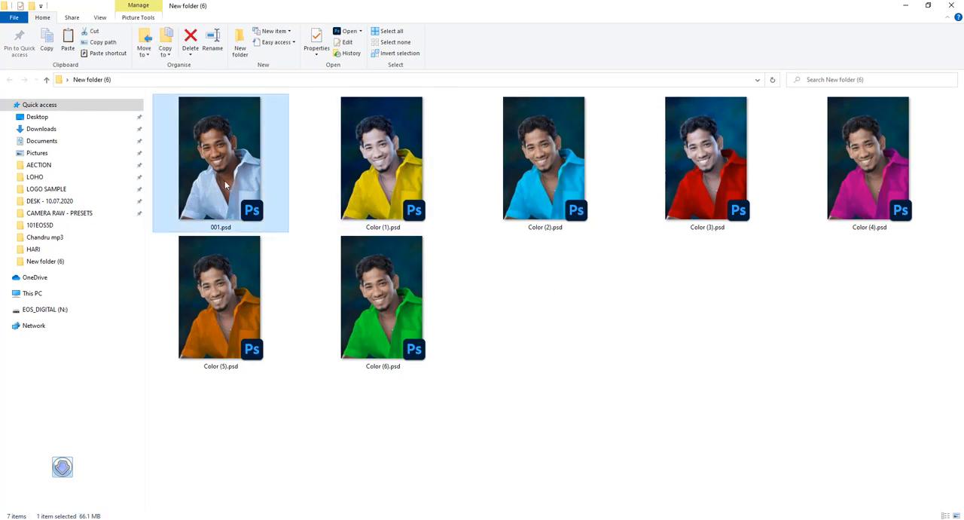
# Open the original white-shirt portrait 001.psd in ACDSee Quick View.
pyautogui.click(352, 31)
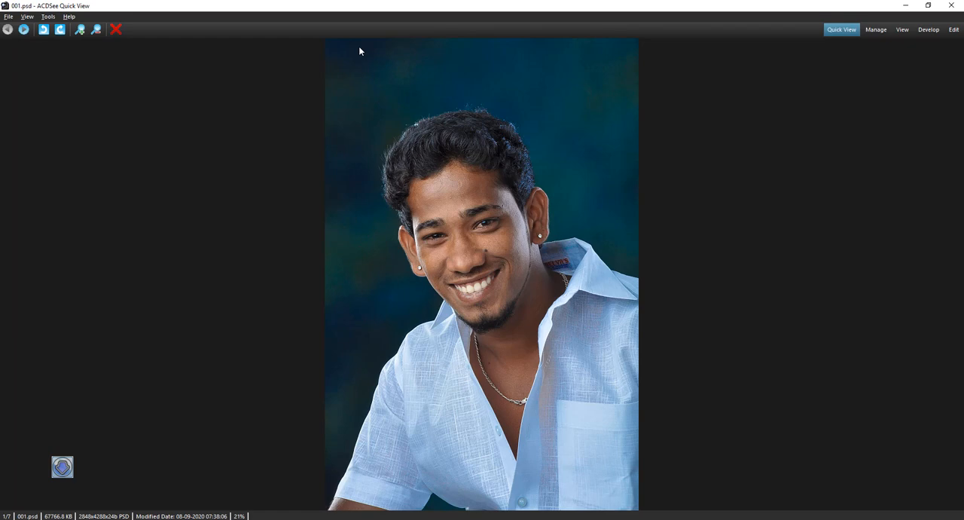
pyautogui.click(25, 31)
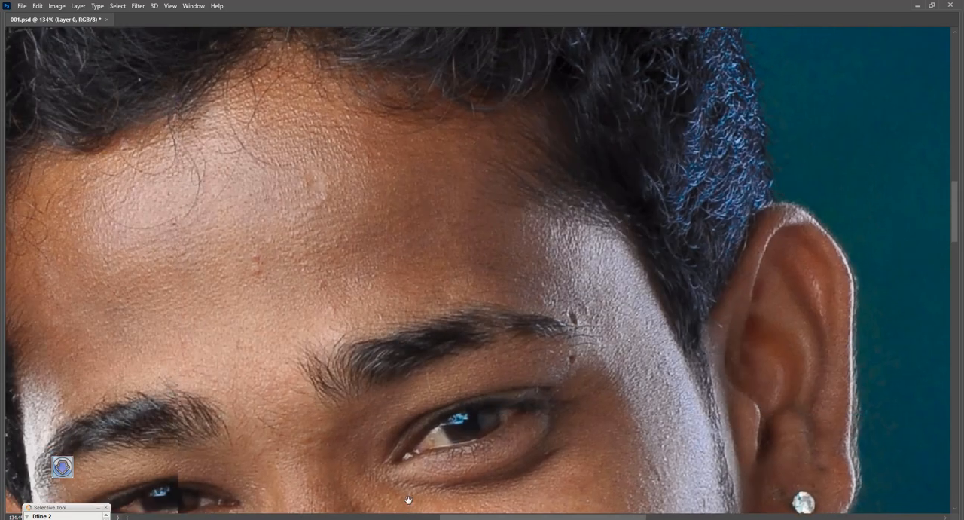
# Zoom into the man's face and bring up the Brightness/Contrast adjustment.
pyautogui.click(323, 267)
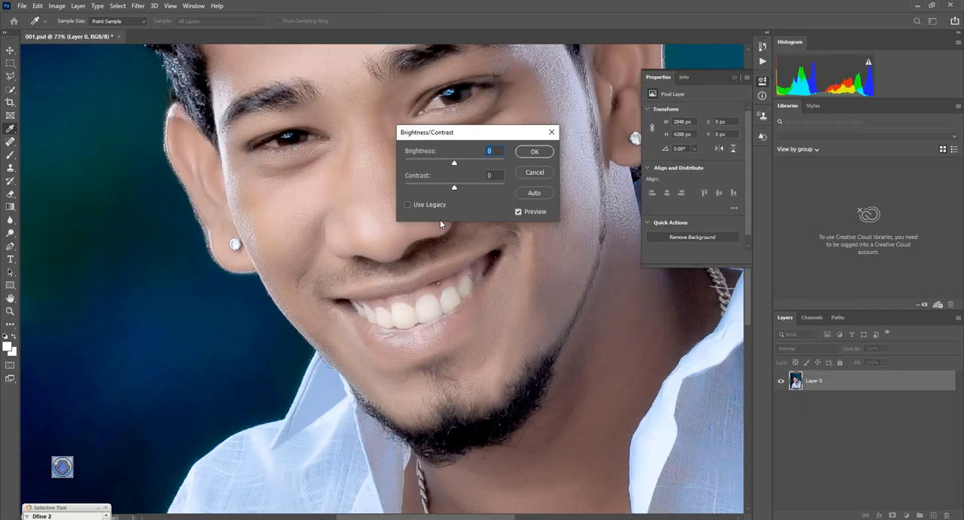
pyautogui.click(534, 151)
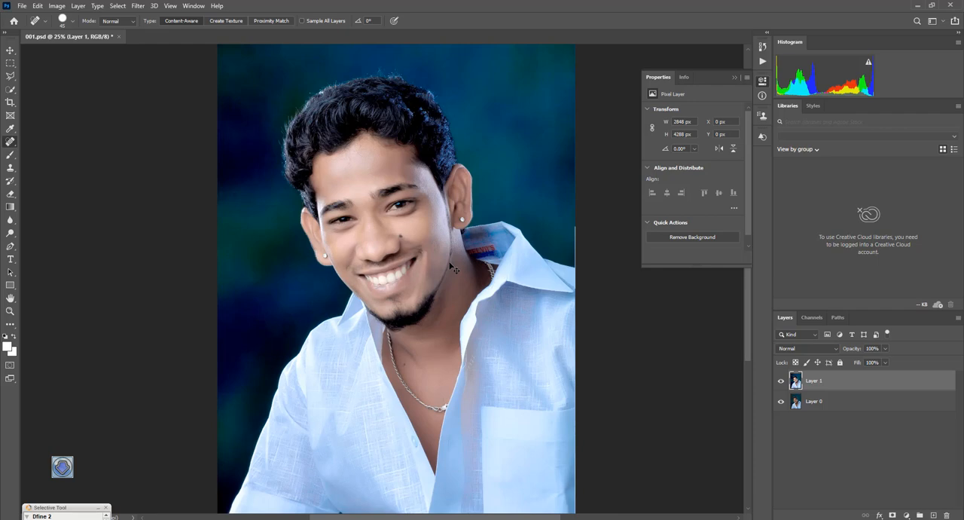
# Toggle the panels with Tab while working on the duplicated Layer 1.
pyautogui.press('Tab')
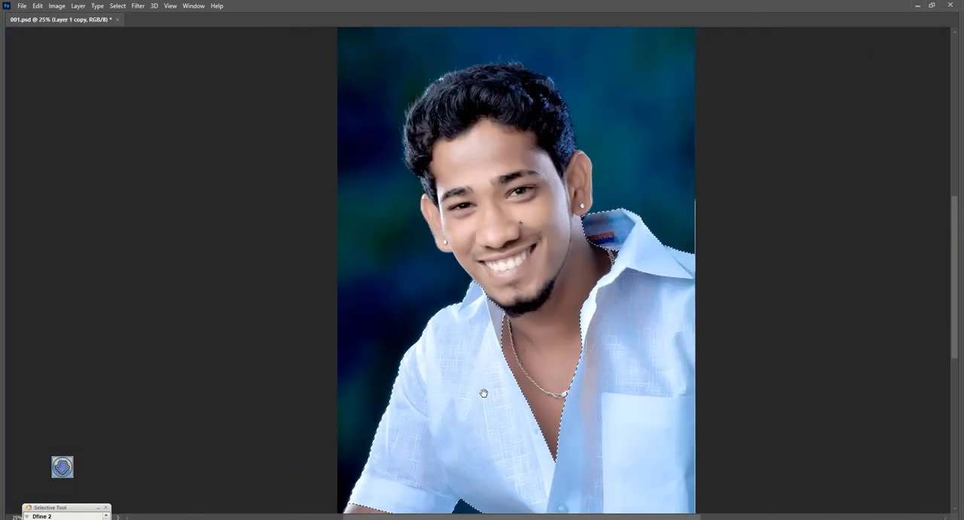
# Scroll the view while masking the shirt and clipping a red Subtract fill.
pyautogui.scroll(-3)
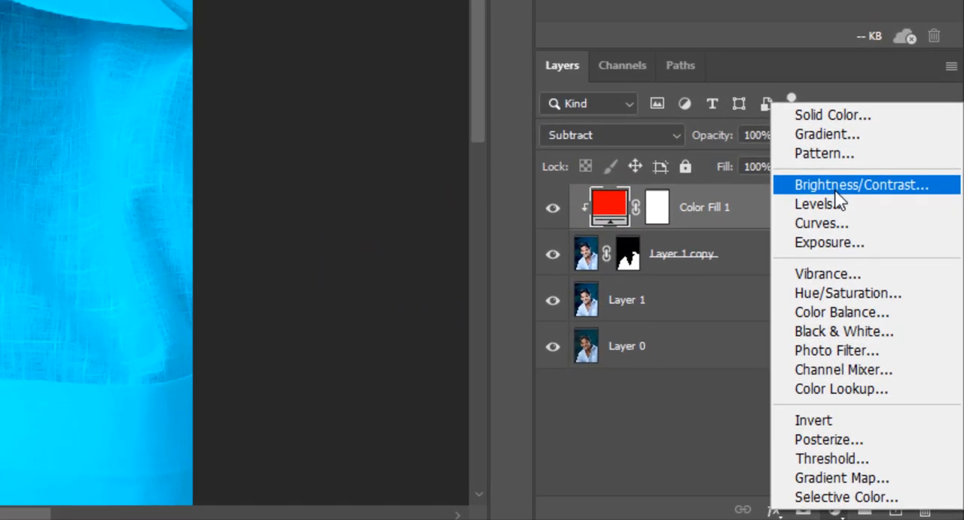
# Add a Brightness/Contrast adjustment with Brightness about -41 and Contrast 100.
pyautogui.click(859, 184)
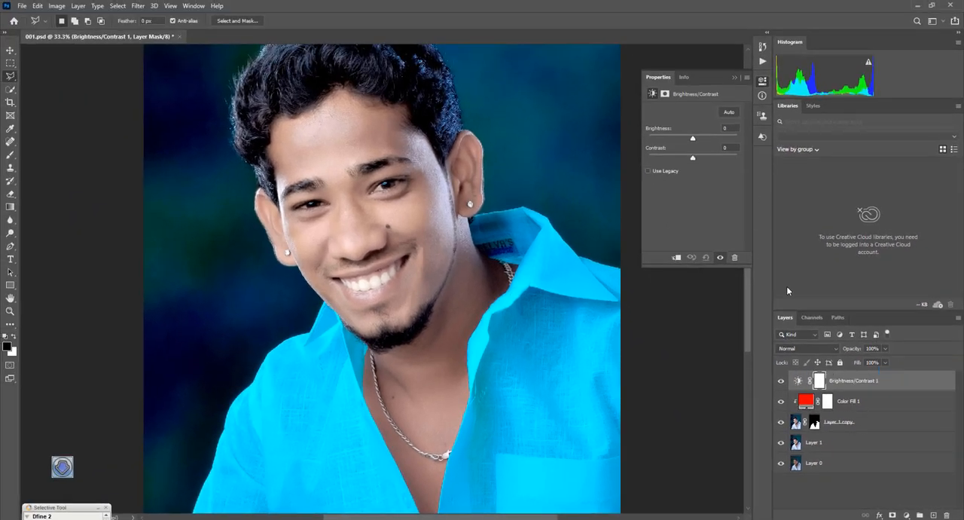
pyautogui.moveTo(692, 138); pyautogui.dragTo(680, 139)
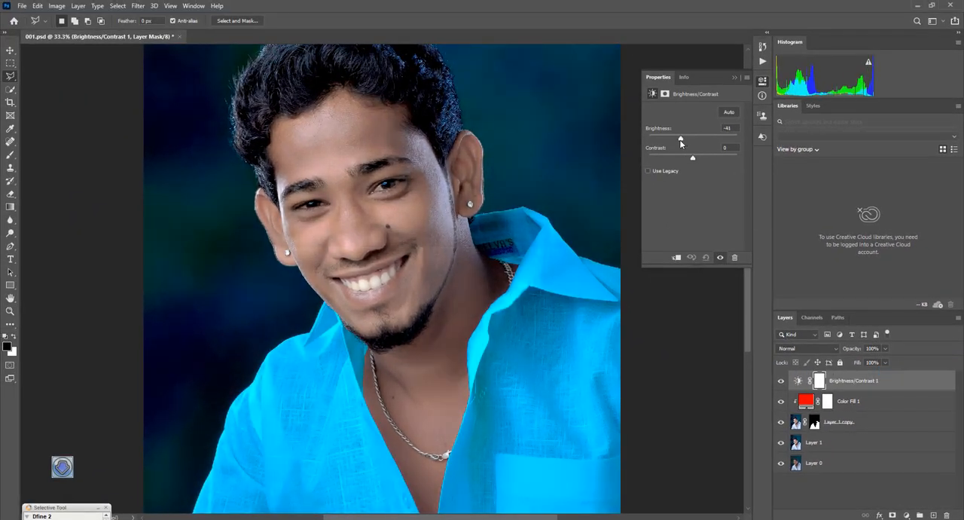
pyautogui.moveTo(692, 158); pyautogui.dragTo(736, 158)
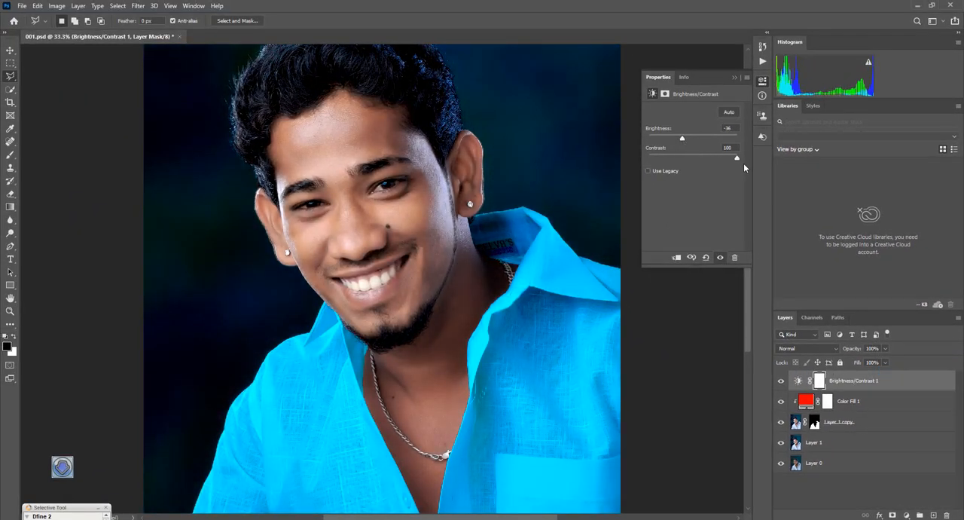
pyautogui.moveTo(681, 138); pyautogui.dragTo(674, 138)
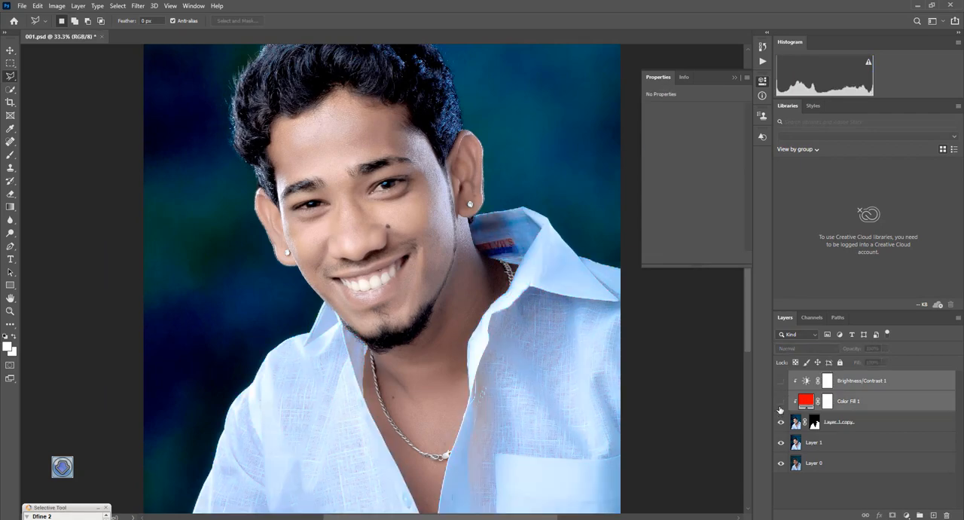
pyautogui.click(780, 401)
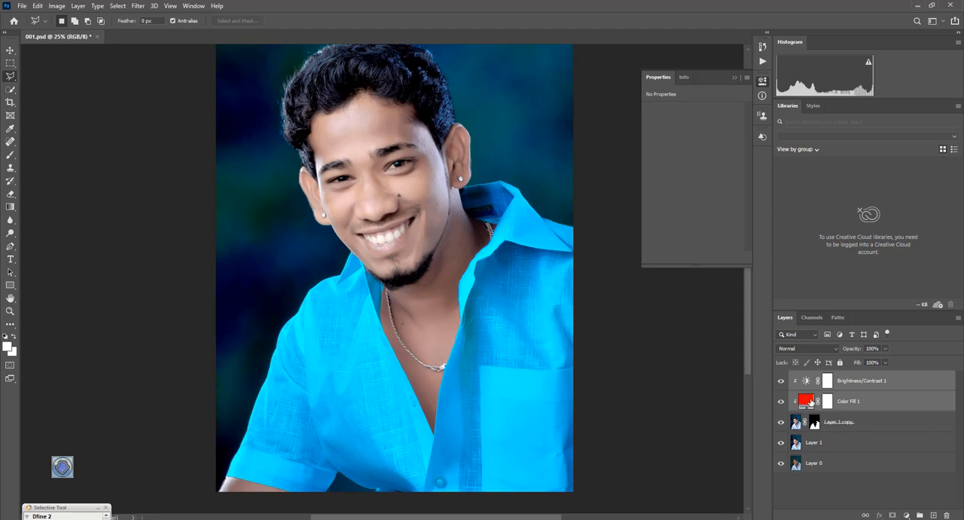
# Change the Color Fill 1 colour to blue.
pyautogui.doubleClick(797, 401)
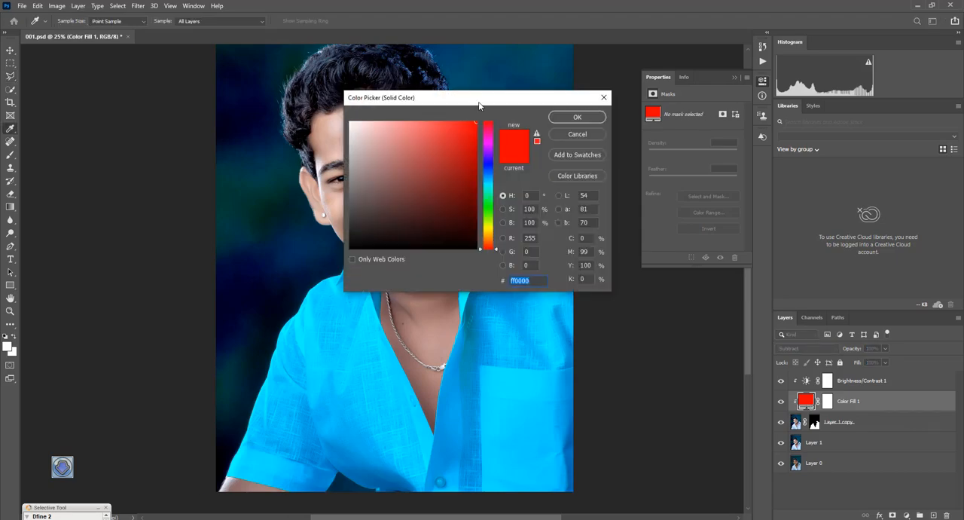
pyautogui.moveTo(478, 98); pyautogui.dragTo(585, 282)
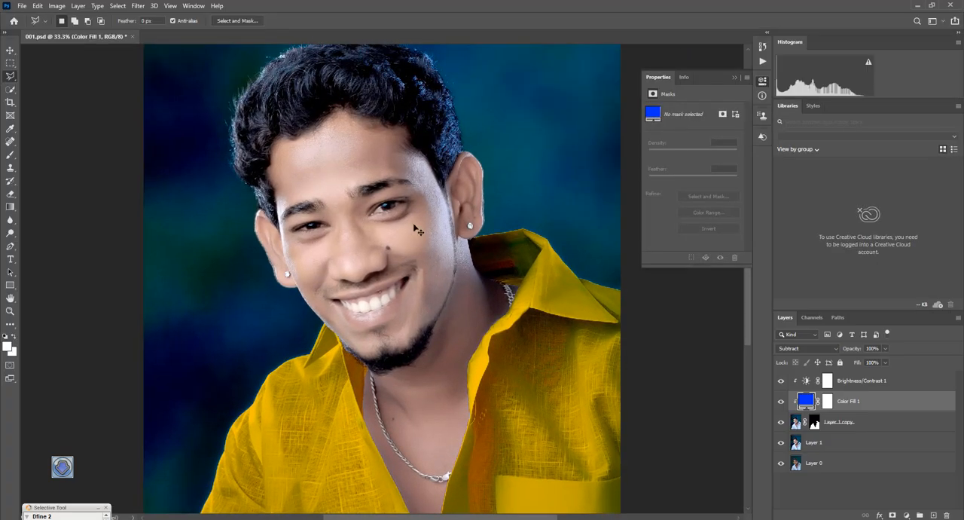
pyautogui.click(781, 401)
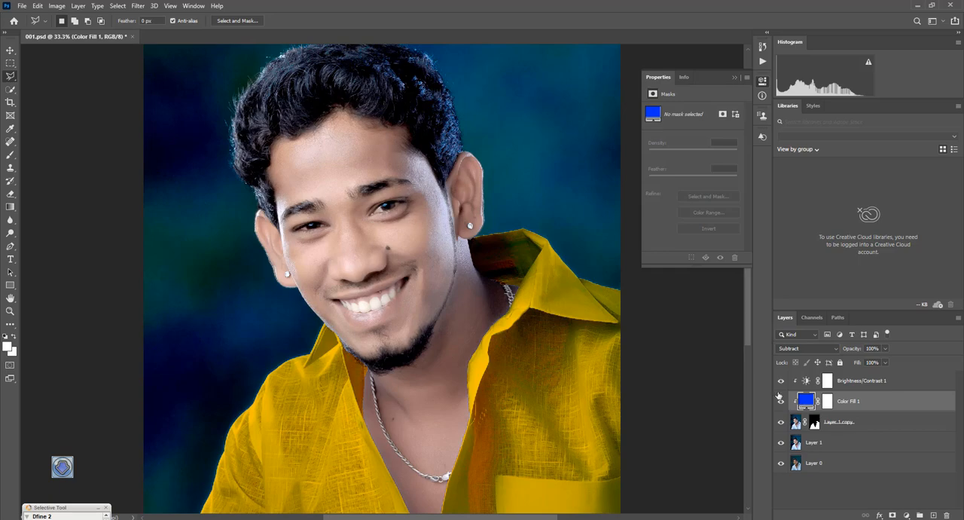
# Set the fill to magenta so the shirt turns bright green.
pyautogui.doubleClick(805, 400)
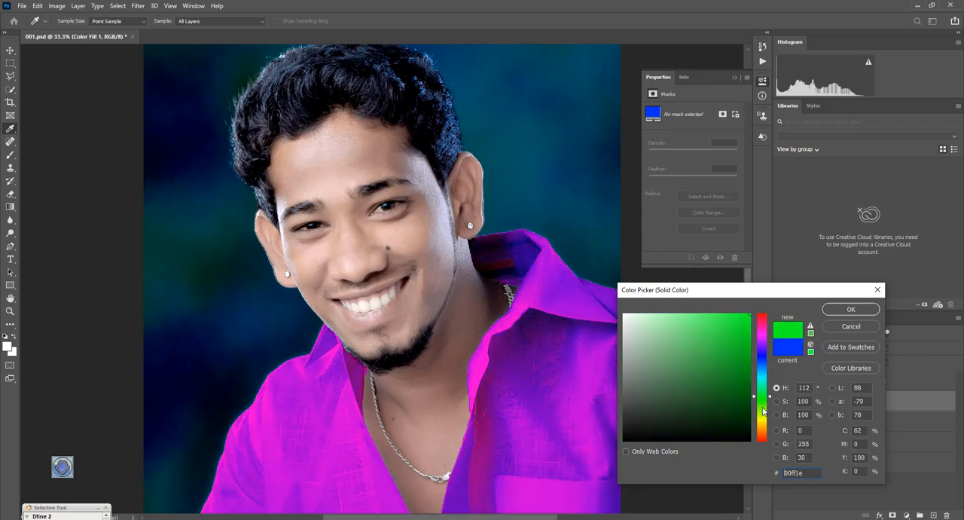
pyautogui.moveTo(761, 411); pyautogui.dragTo(762, 392)
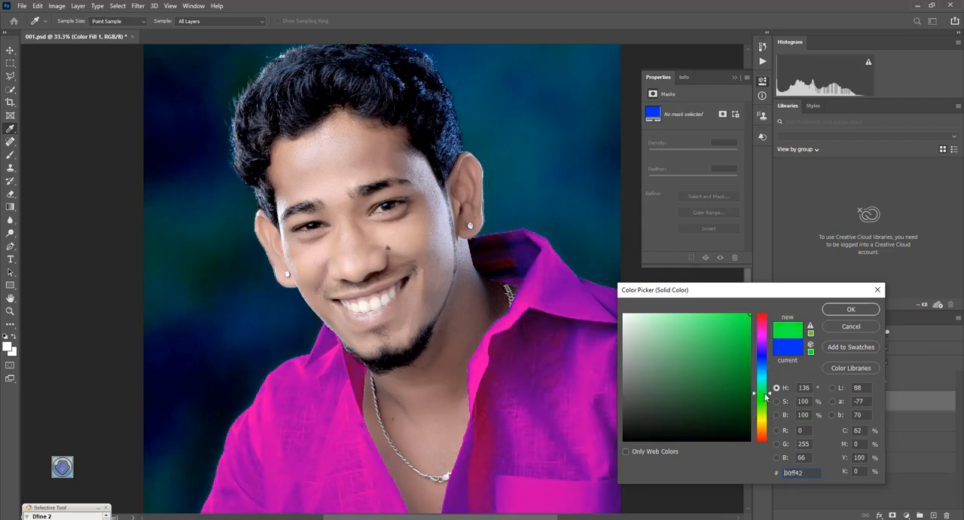
pyautogui.click(763, 332)
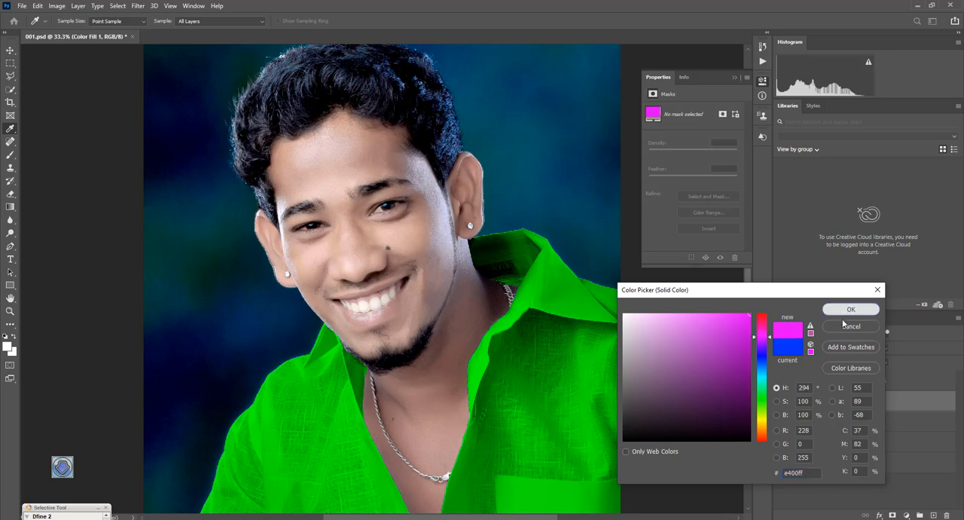
pyautogui.click(850, 308)
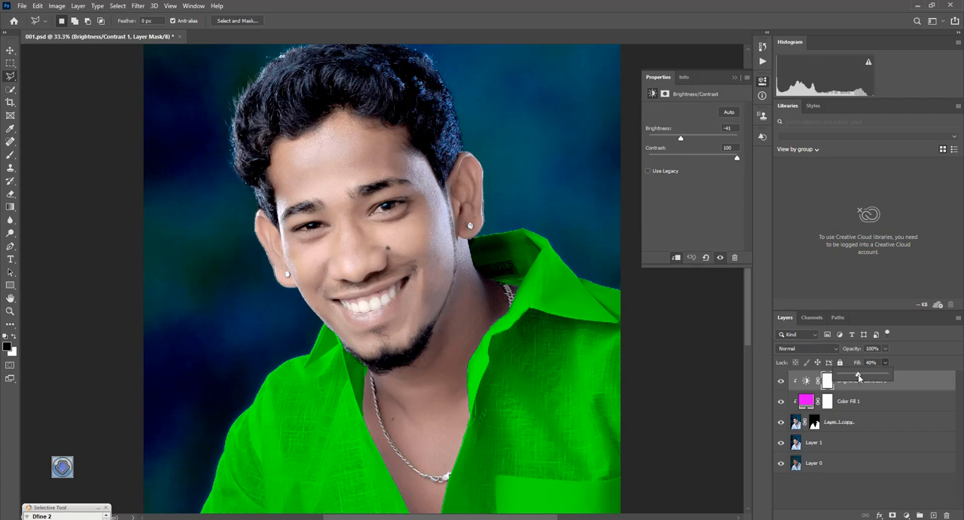
# Restore the red fill and give Brightness/Contrast 1 Soft Light blending at 25% fill.
pyautogui.moveTo(859, 369); pyautogui.dragTo(863, 369)
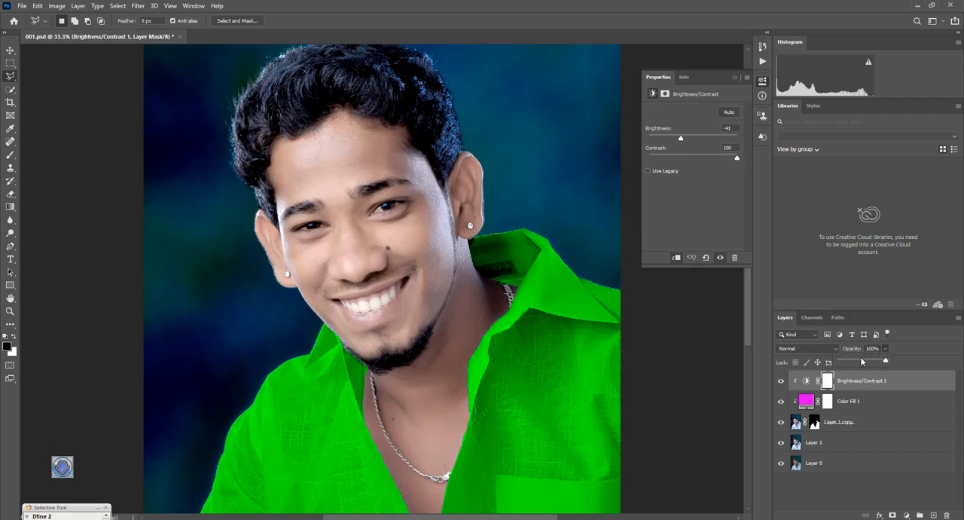
pyautogui.click(806, 400)
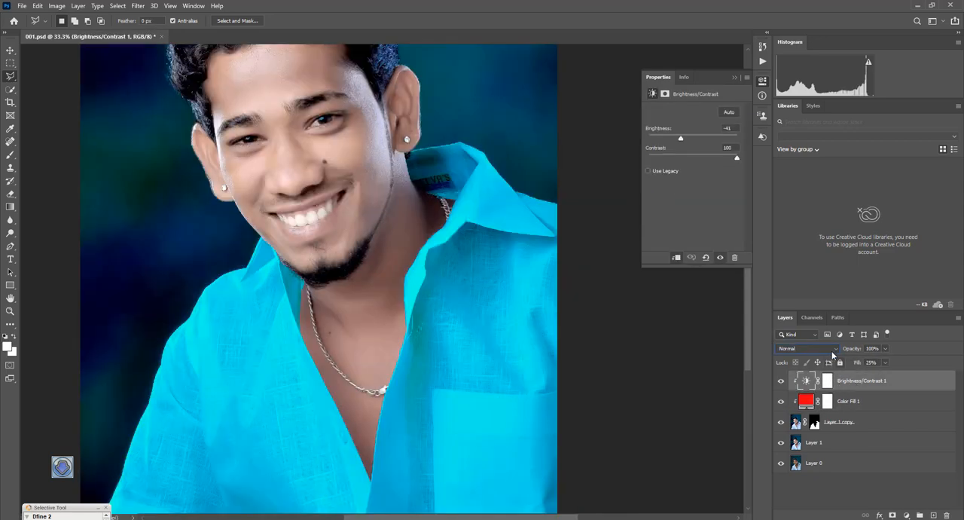
pyautogui.click(806, 348)
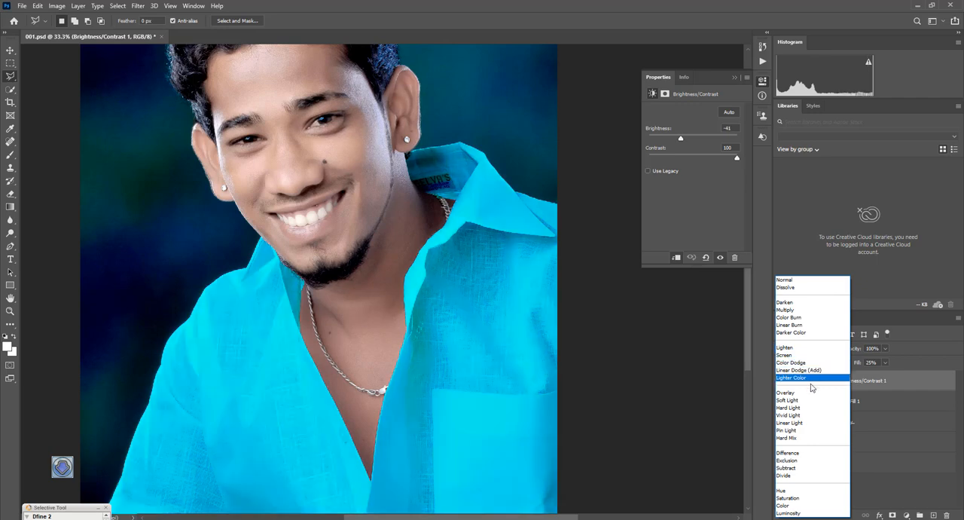
pyautogui.click(787, 400)
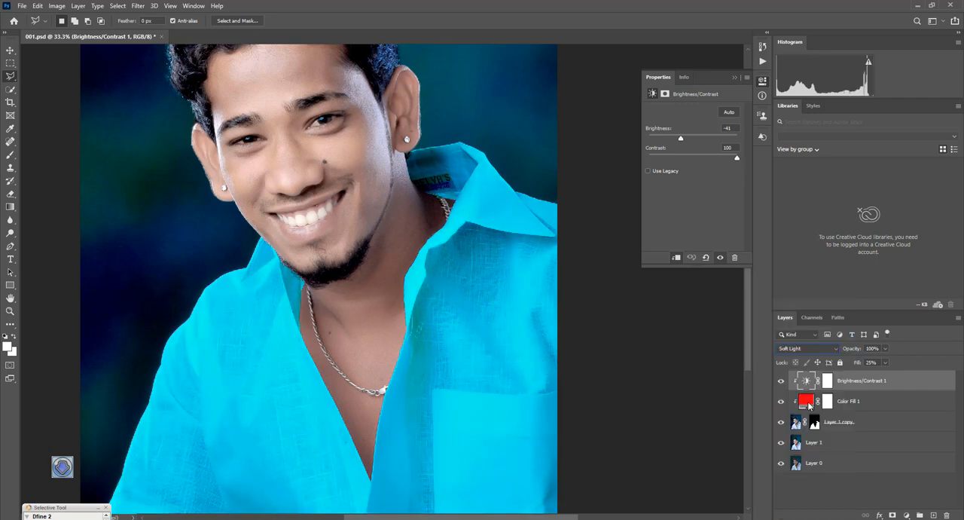